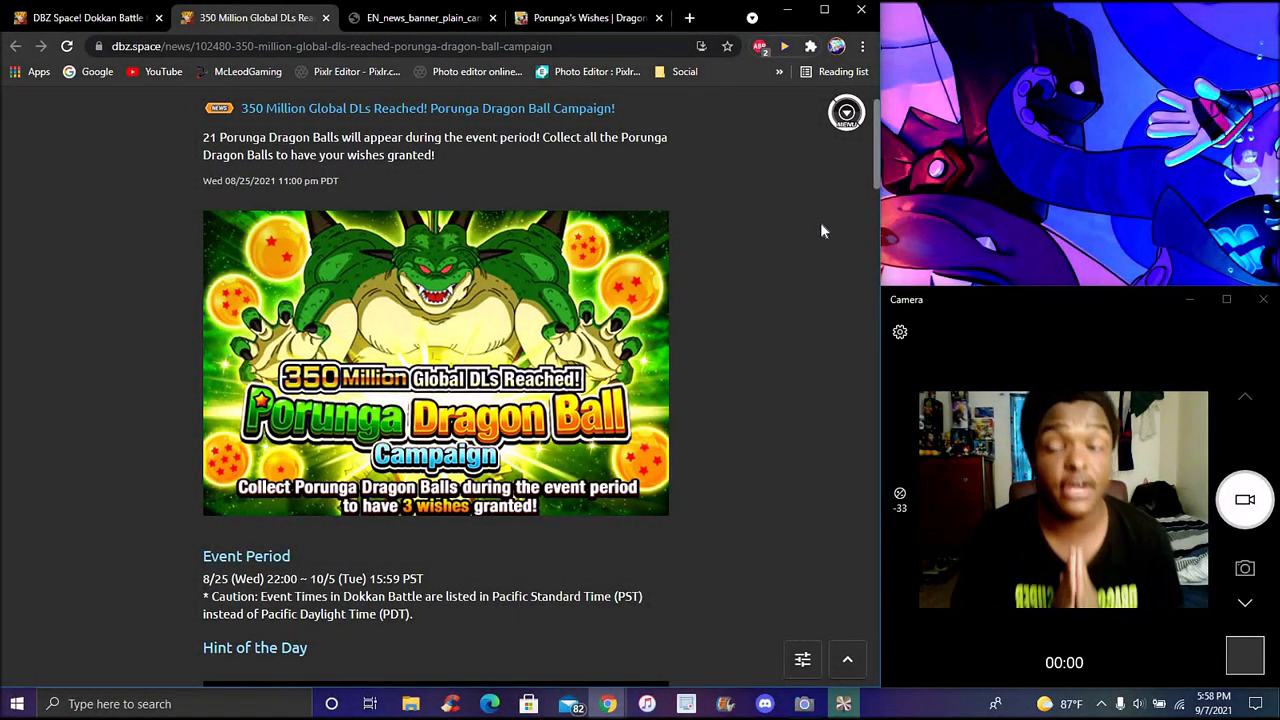
Scan the wishes list image, then switch to the Porunga's Wishes wiki hint table
scroll(down, 3)
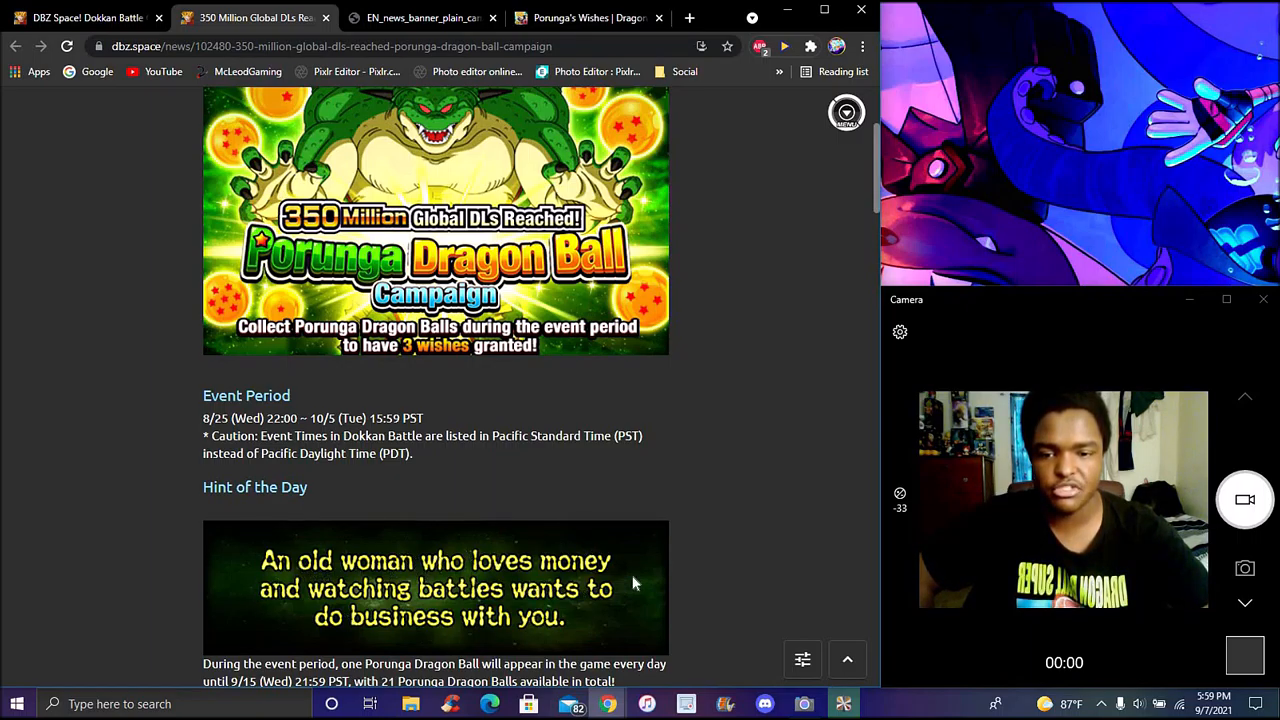
scroll(up, 3)
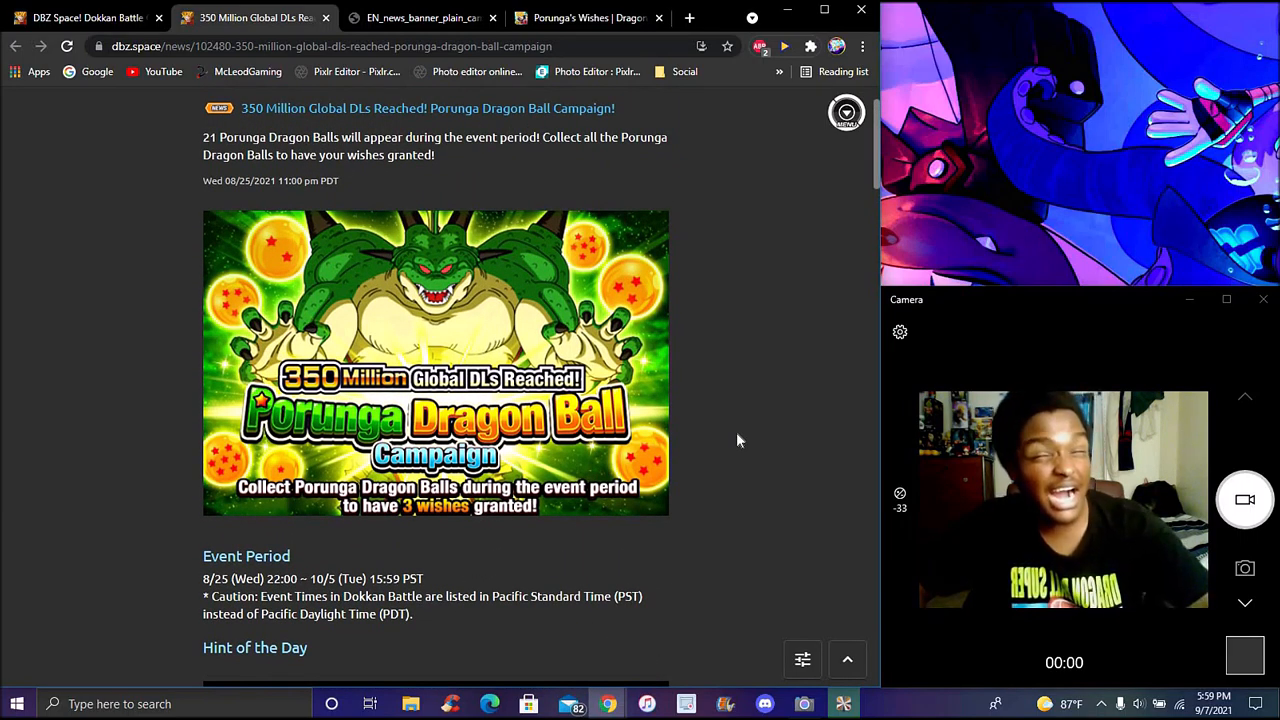
mouse_move(512, 122)
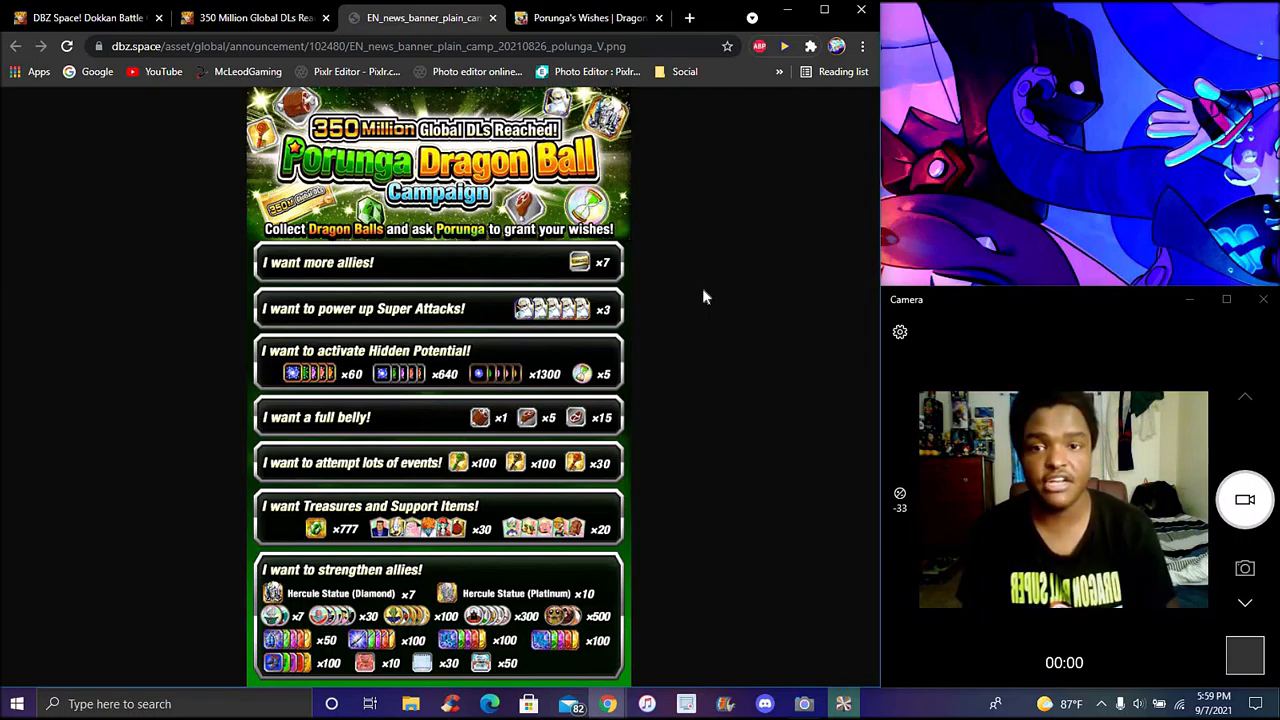
click(584, 18)
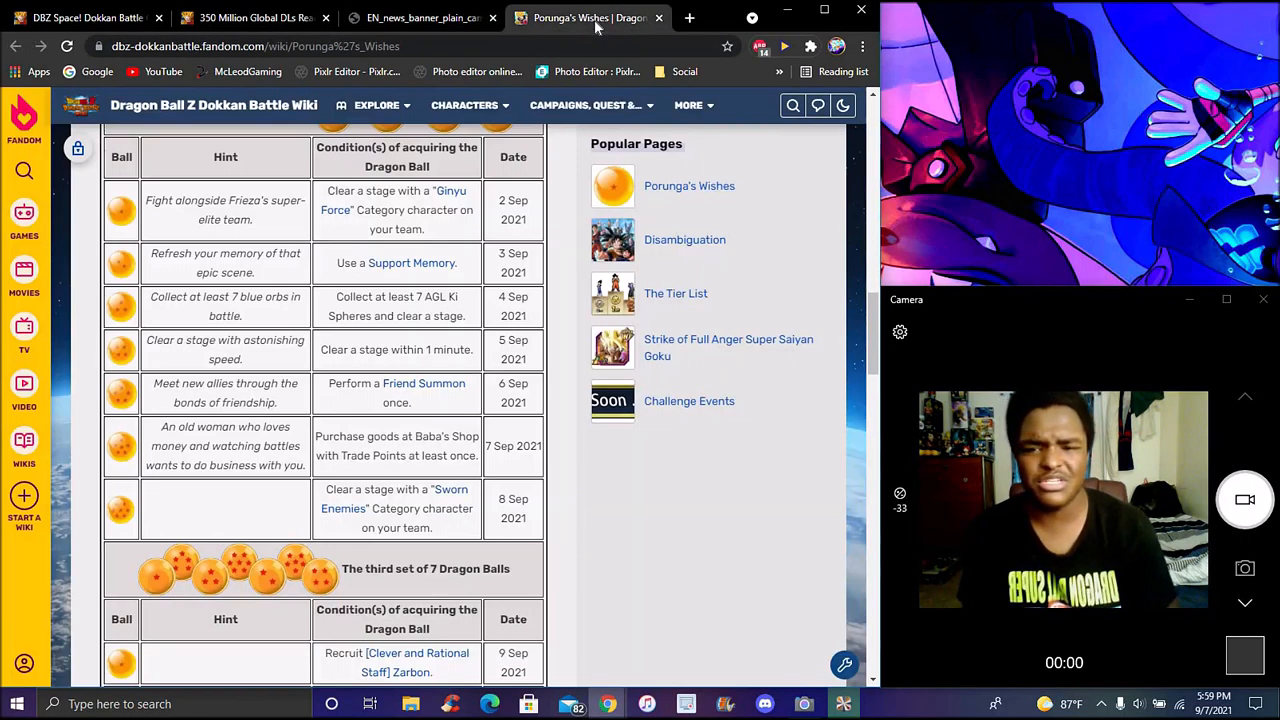